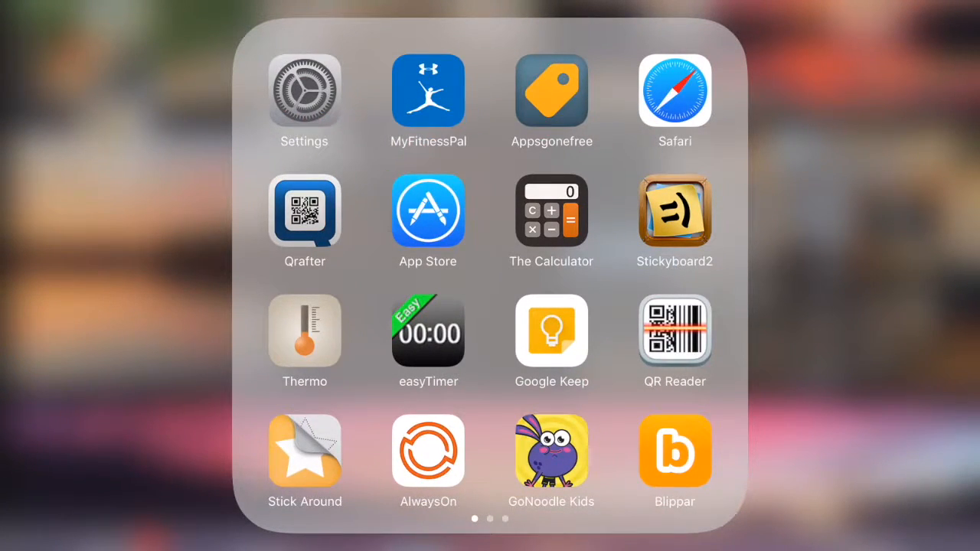
Launch Settings from the Home Screen and bring the sidebar down toward Mail.
click(303, 95)
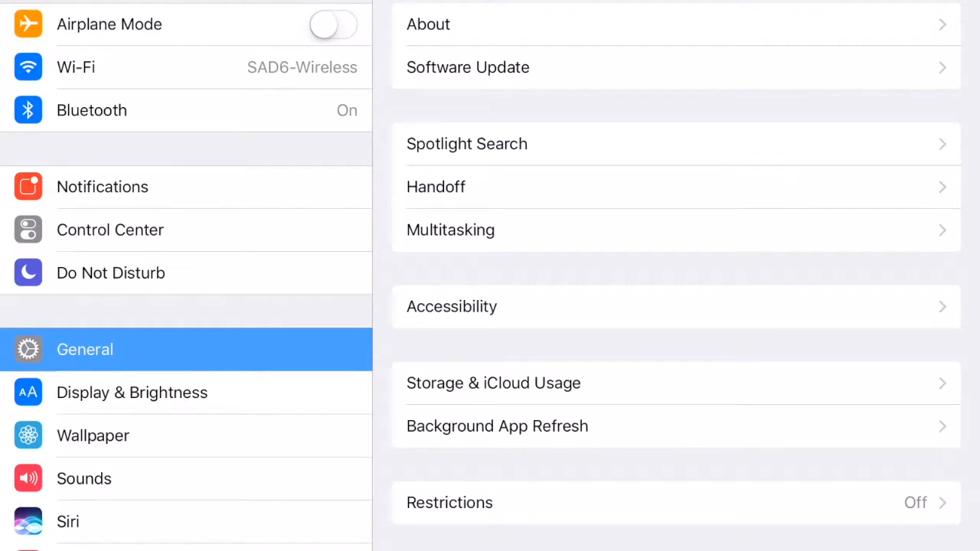
scroll(down, 3)
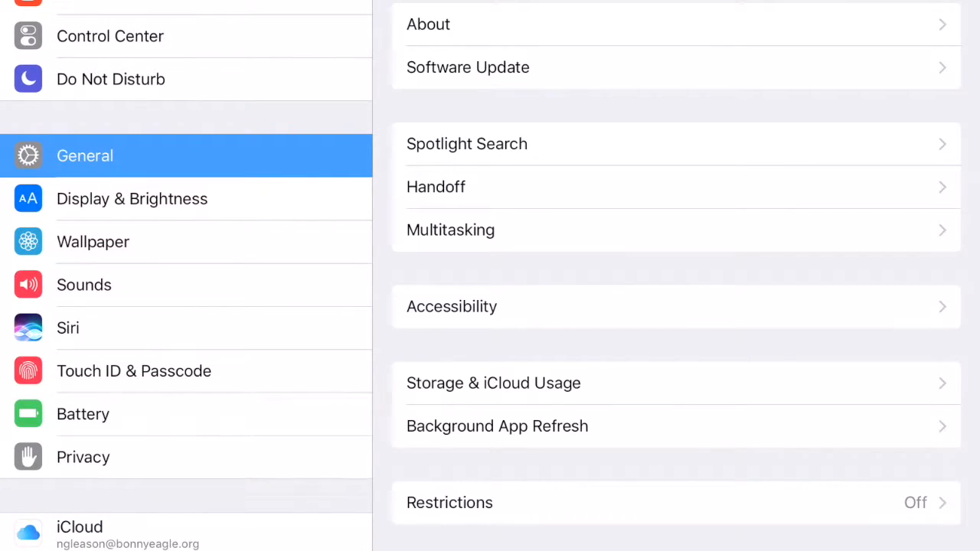
scroll(down, 3)
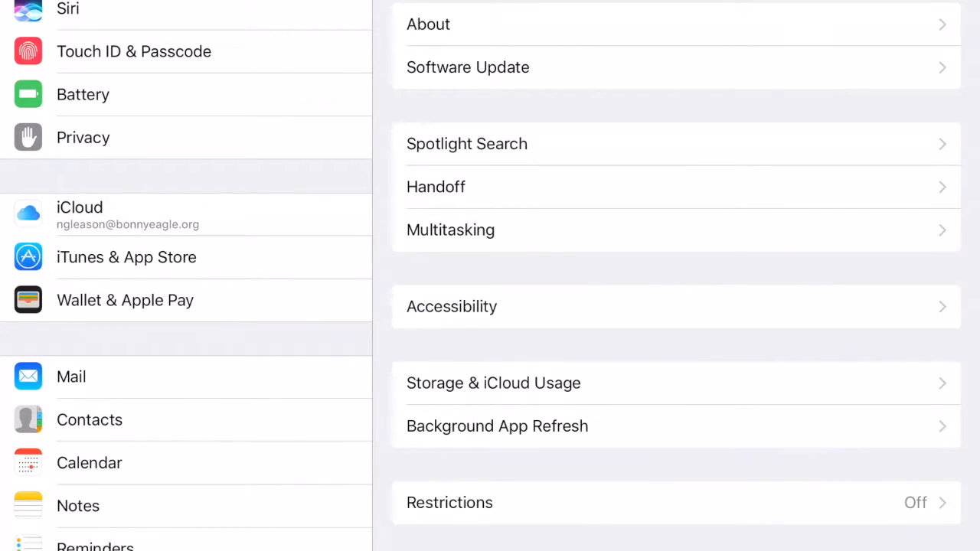
Show the Mail section with its list of configured accounts.
click(70, 377)
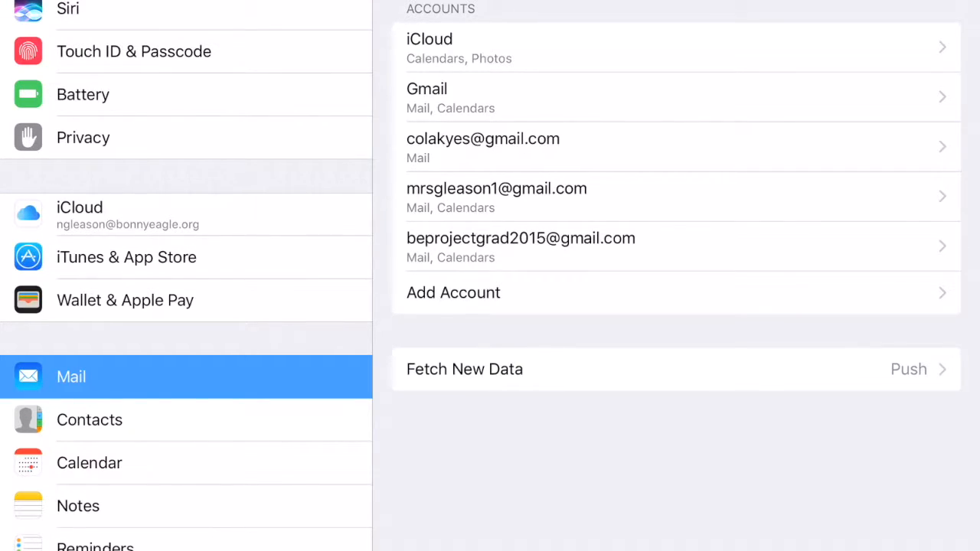
Delete the old Gmail account and confirm, leaving four accounts in Mail.
click(496, 196)
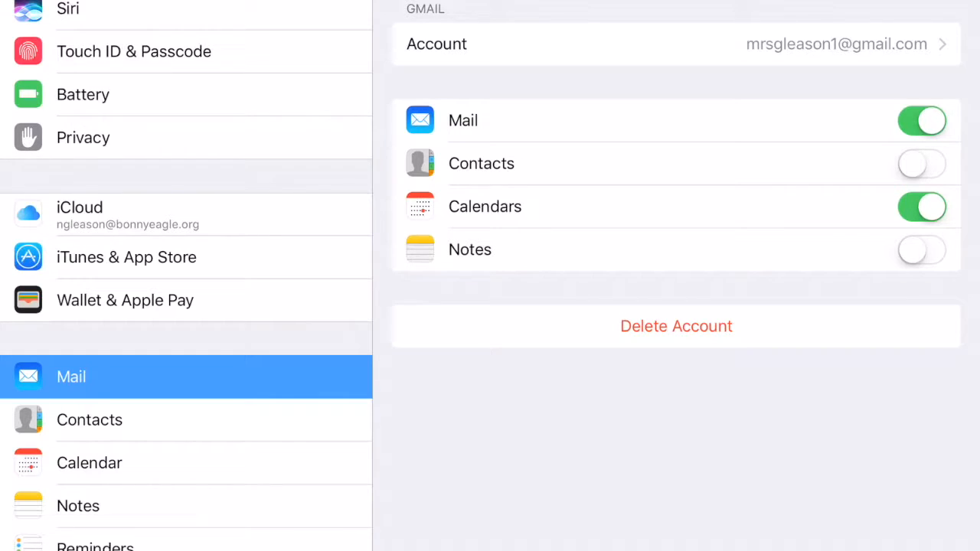
click(922, 205)
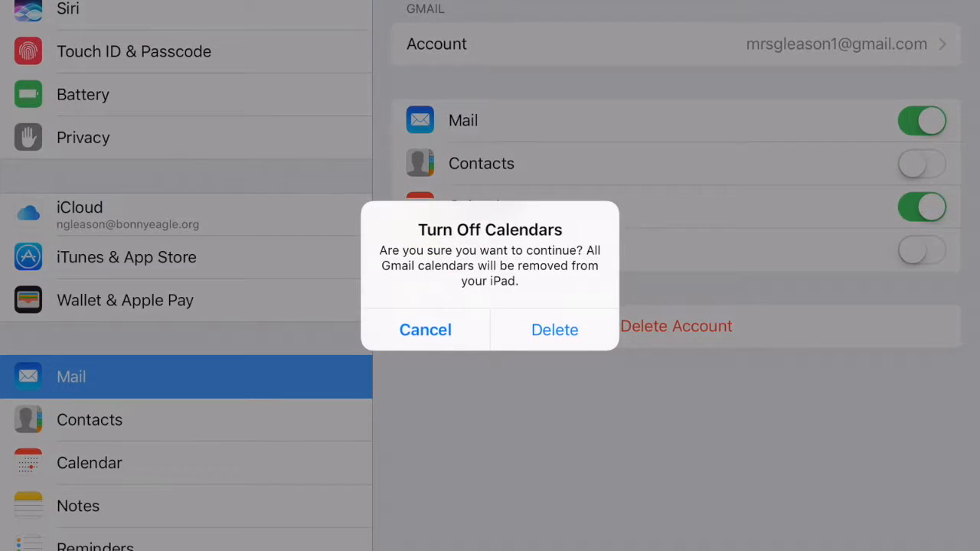
click(555, 329)
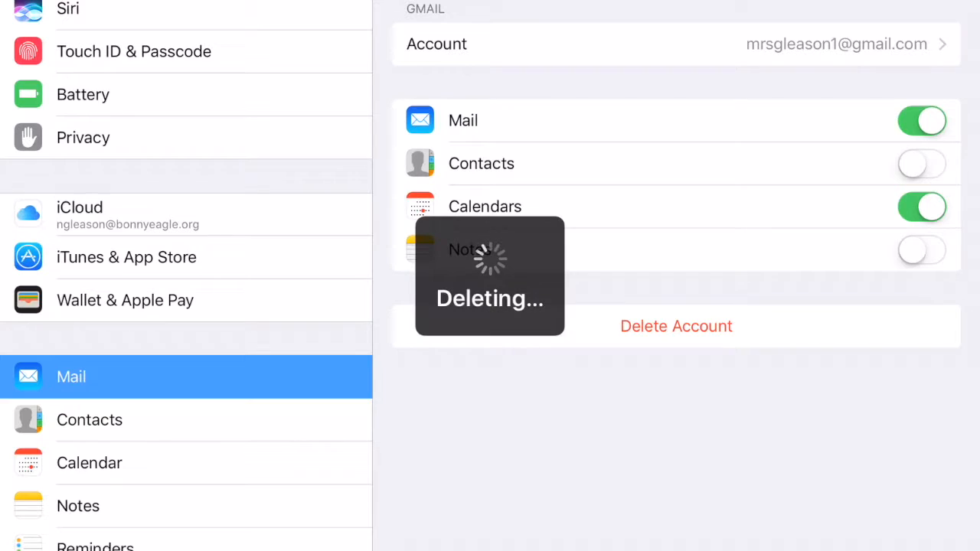
click(677, 326)
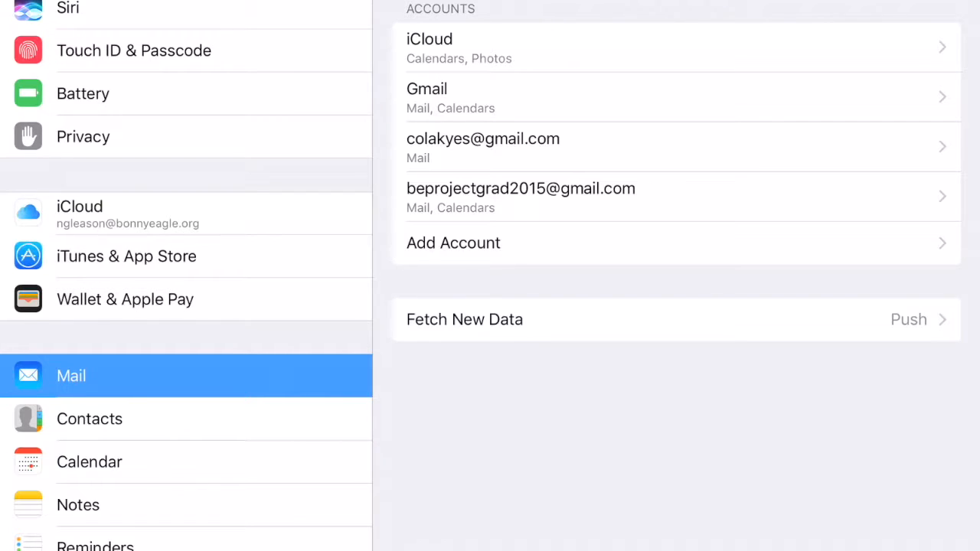
Add a new account and choose Google as the provider to reach its sign-in page.
click(453, 242)
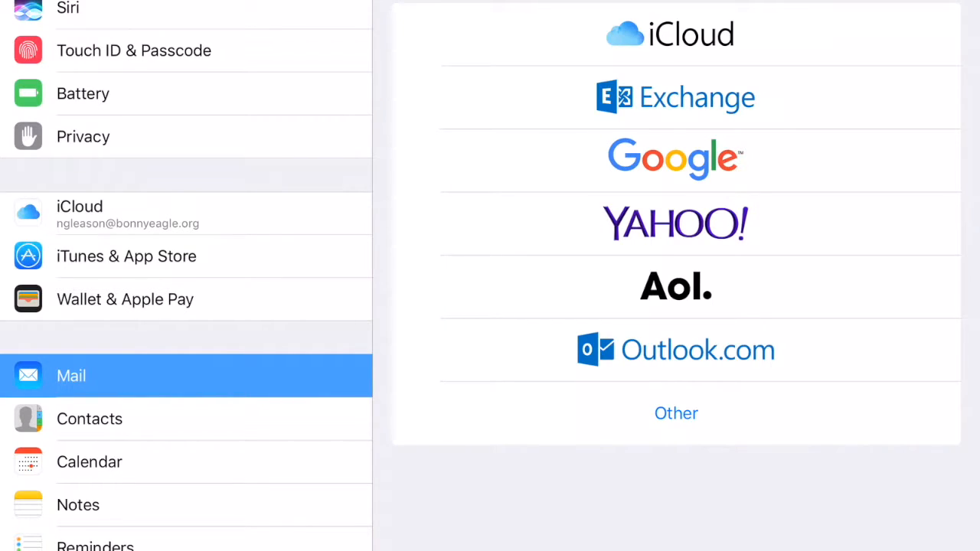
click(675, 158)
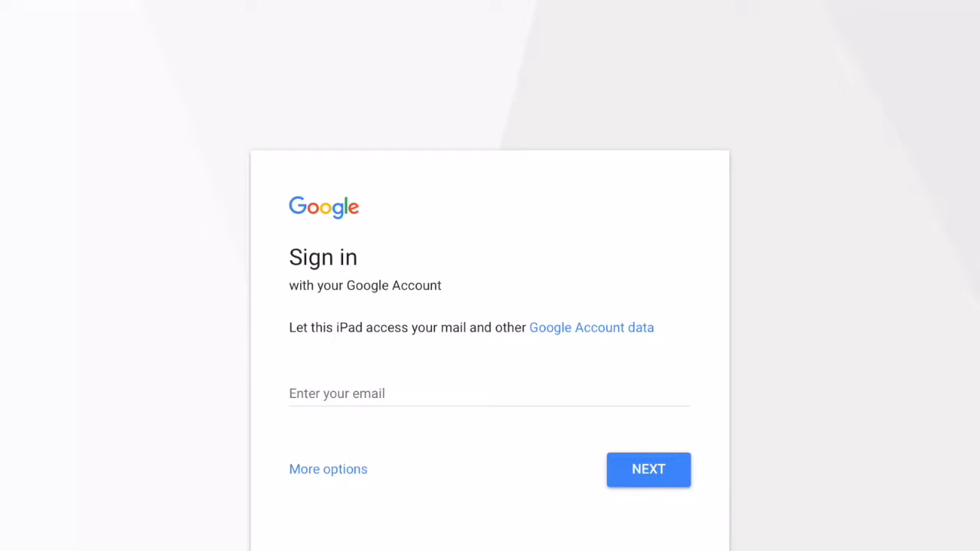
click(490, 394)
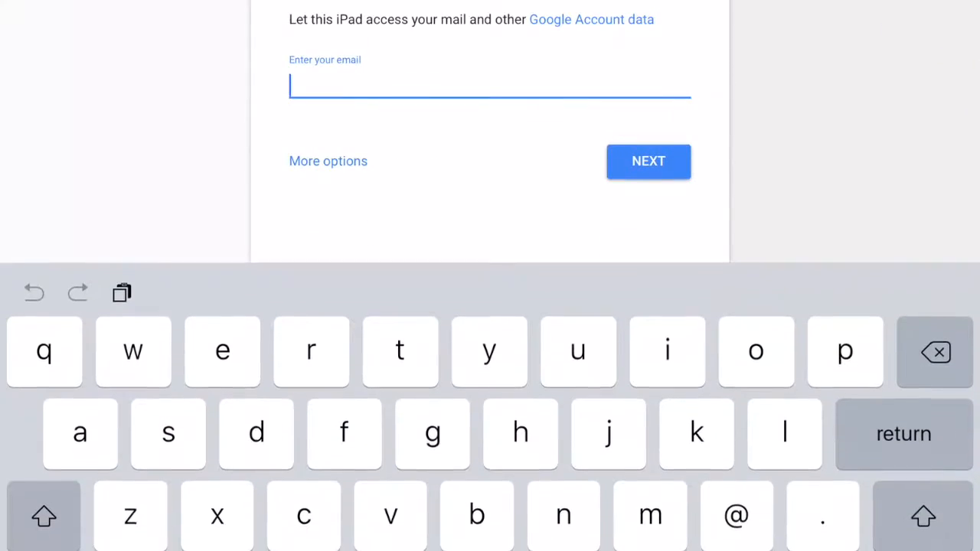
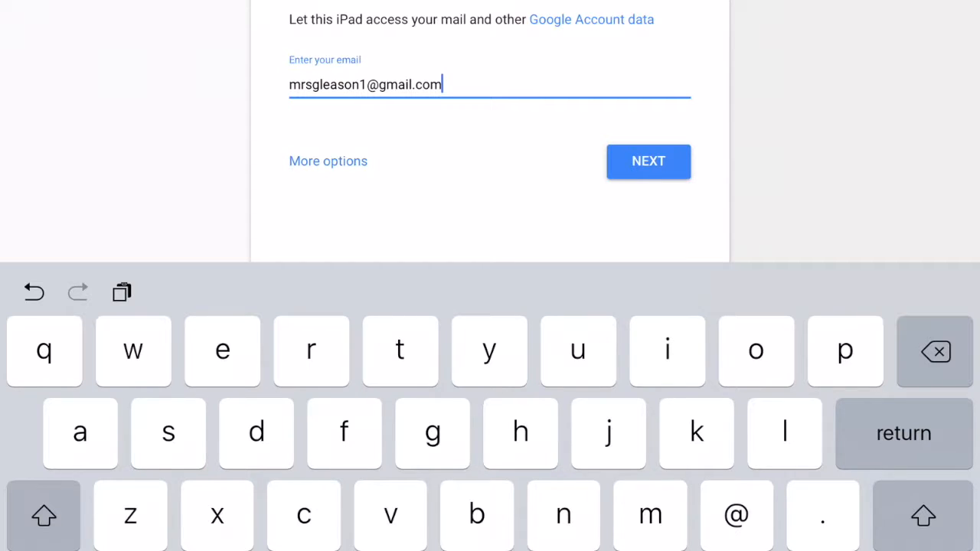
click(648, 163)
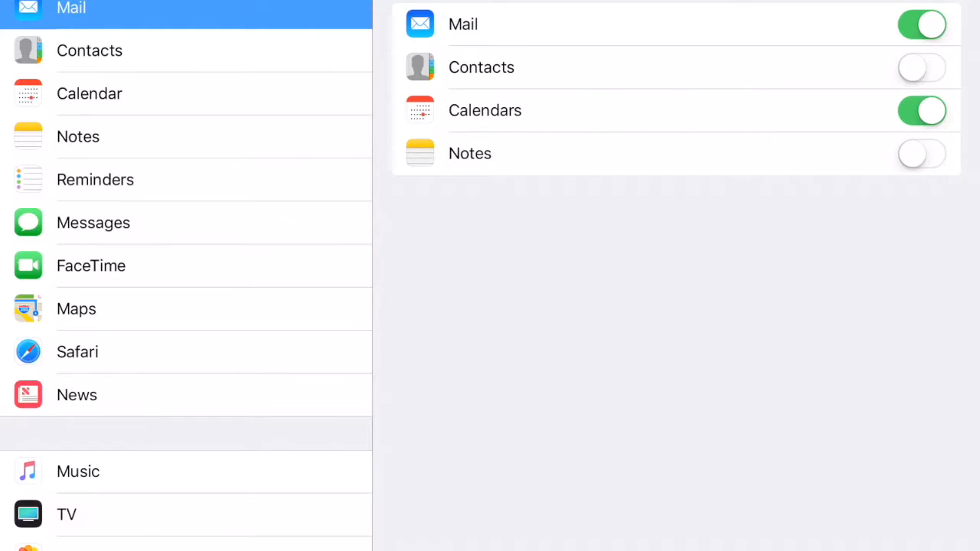
Turn off Calendars so only Mail syncs for the new Google account.
click(922, 110)
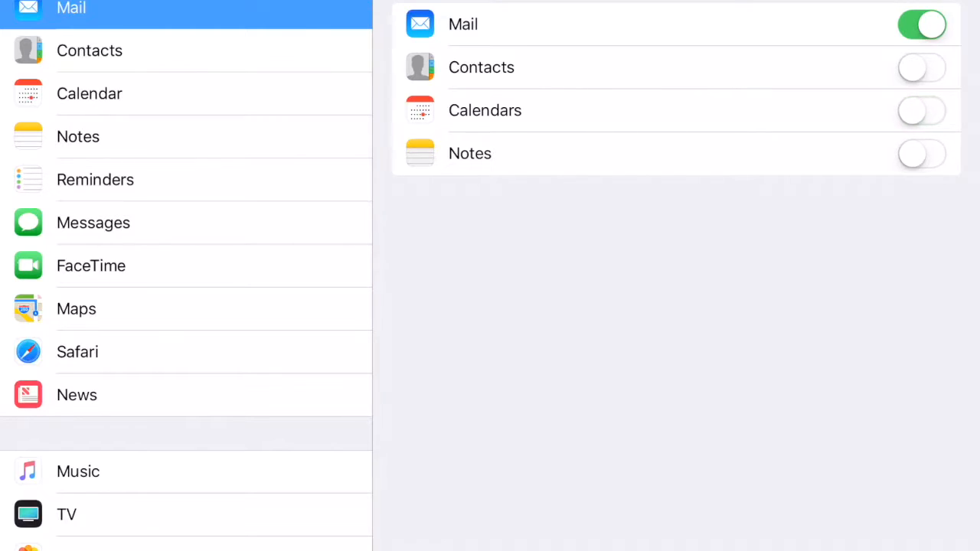